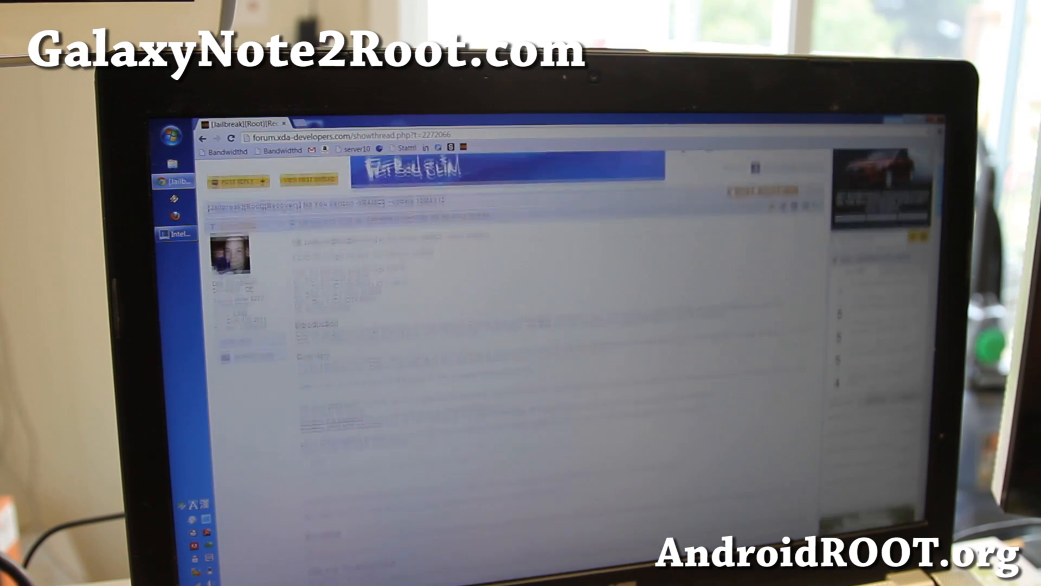
Scroll down through the No You Verizon root thread on XDA Developers.
{"action": "scroll", "scroll_direction": "down", "scroll_amount": 3}
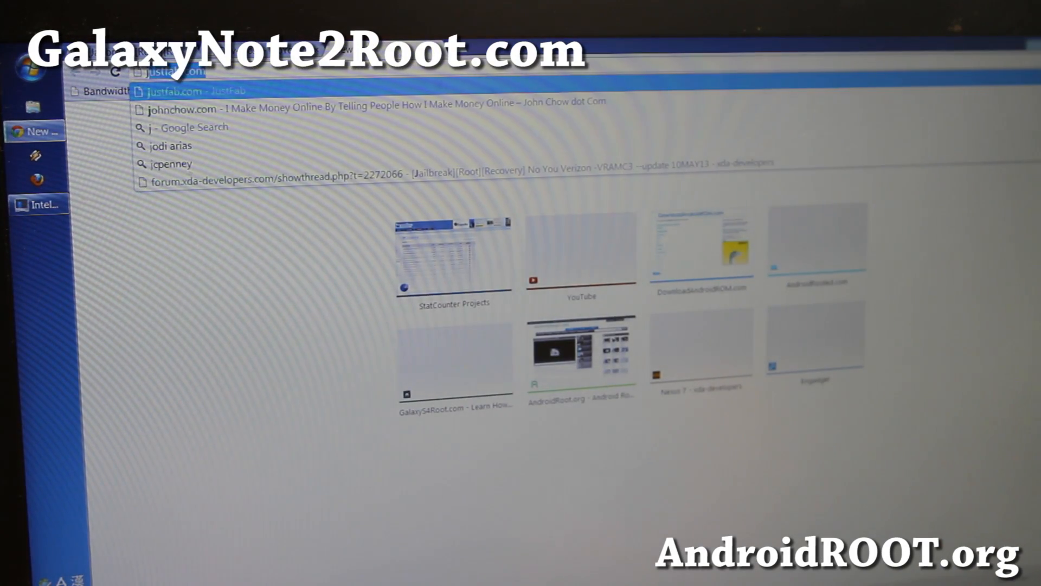
Go to java.com and start the Free Java Download.
{"action": "type", "text": "java.com/en/"}
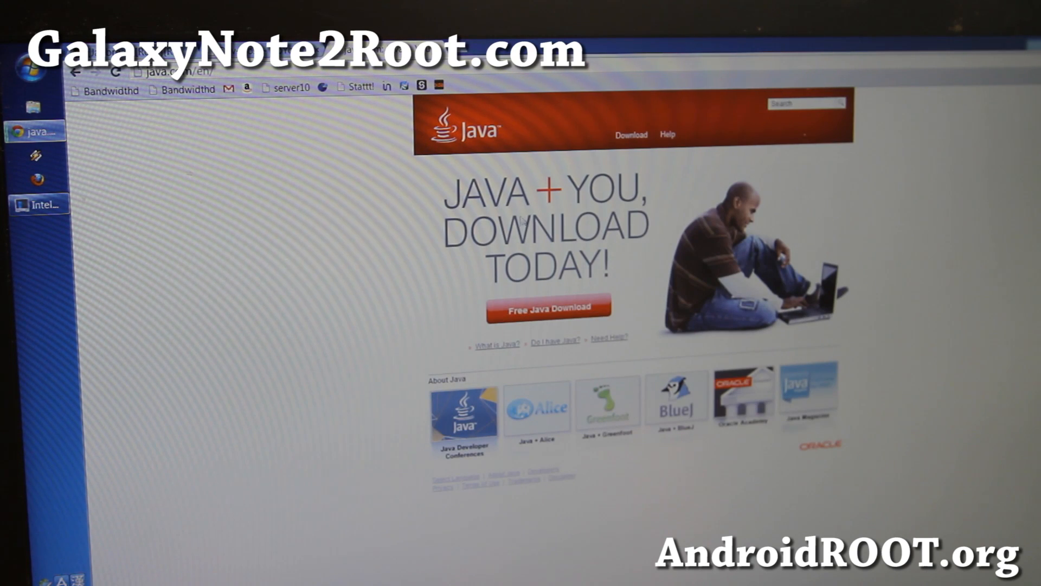
{"action": "left_click", "coordinate": [547, 307]}
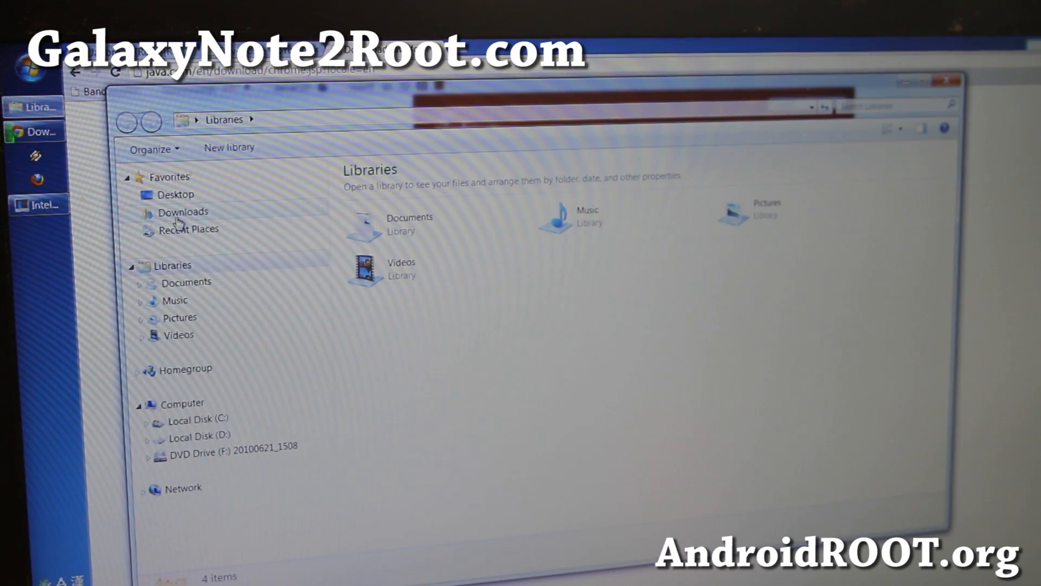
Locate the NoYouVerizon CASUAL jar in the Downloads folder, then bring up the Start menu.
{"action": "left_click", "coordinate": [183, 211]}
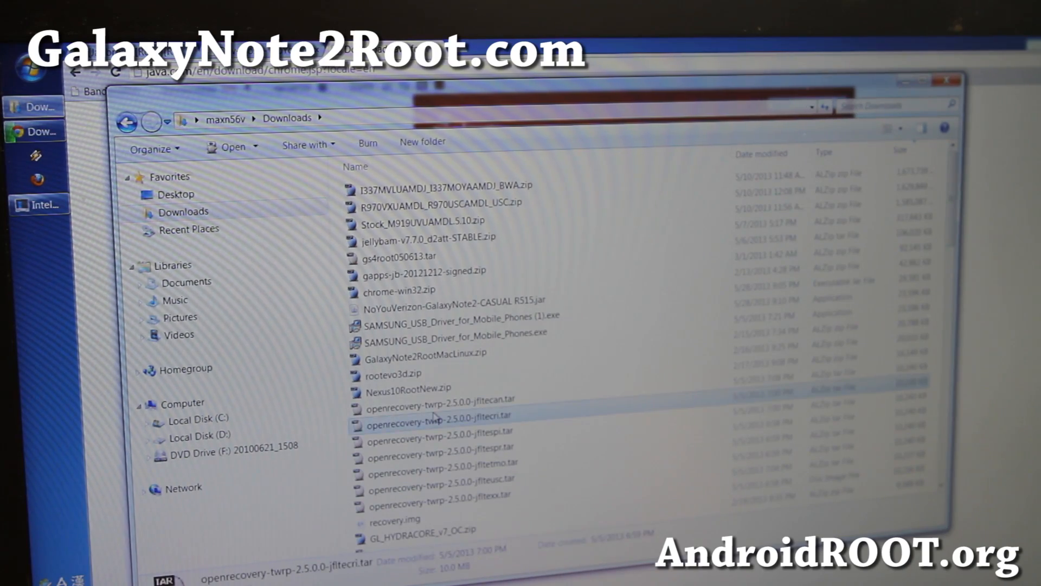
{"action": "left_click", "coordinate": [455, 299]}
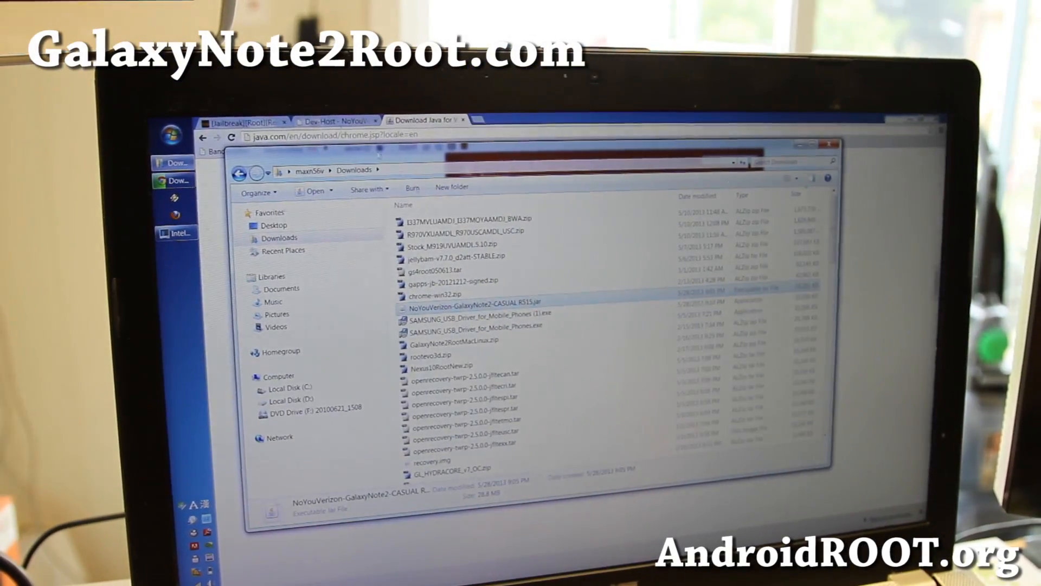
{"action": "left_click", "coordinate": [172, 136]}
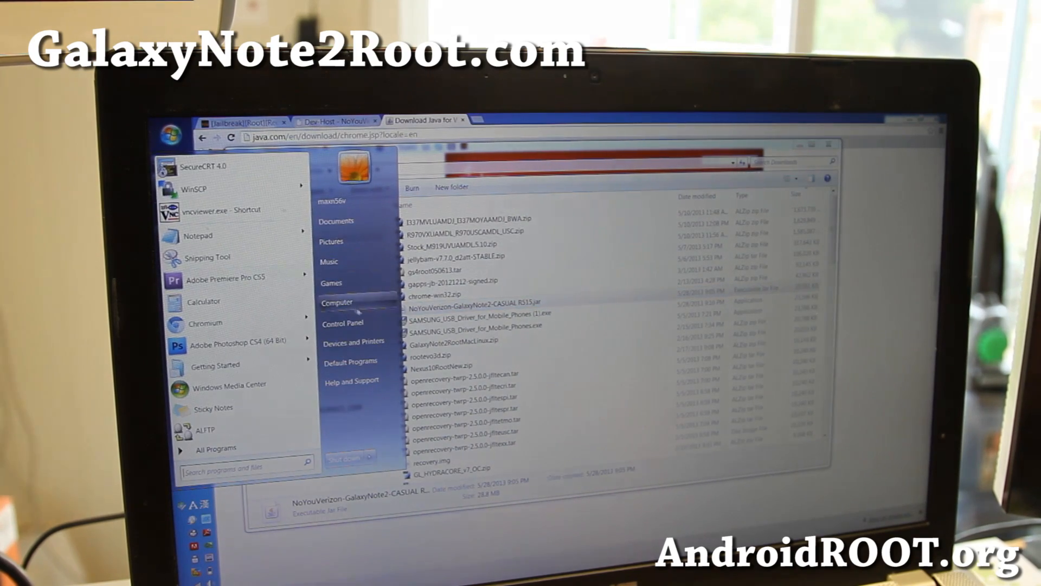
Reach Device Manager via Control Panel > Hardware and Sound.
{"action": "left_click", "coordinate": [343, 322]}
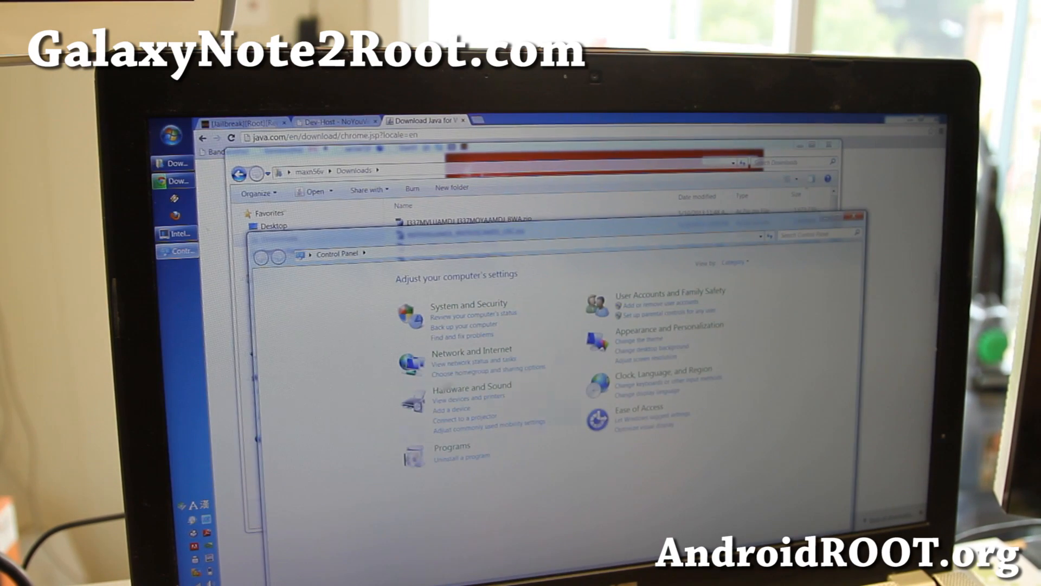
{"action": "left_click", "coordinate": [471, 386]}
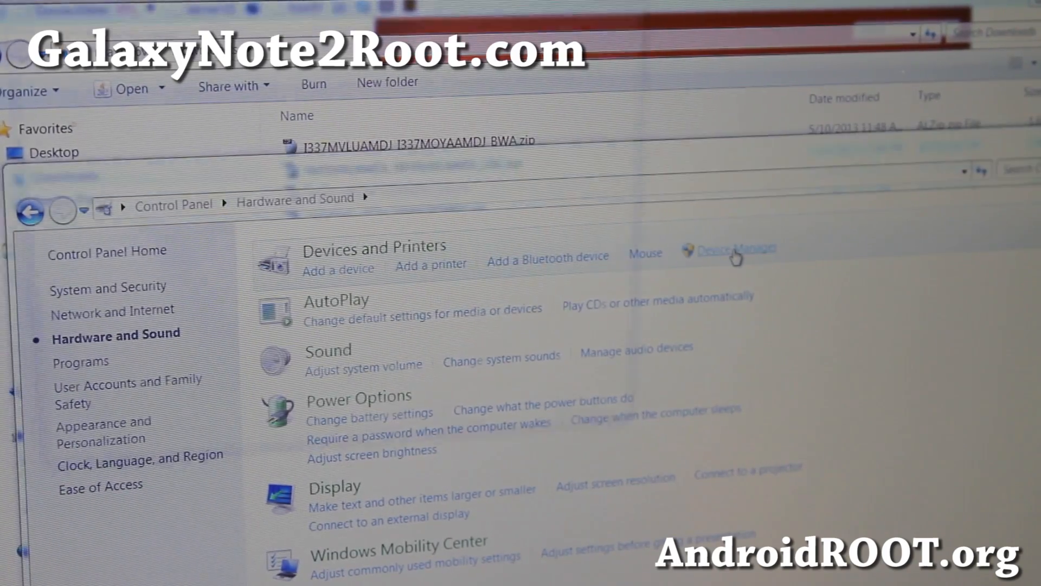
{"action": "left_click", "coordinate": [733, 249]}
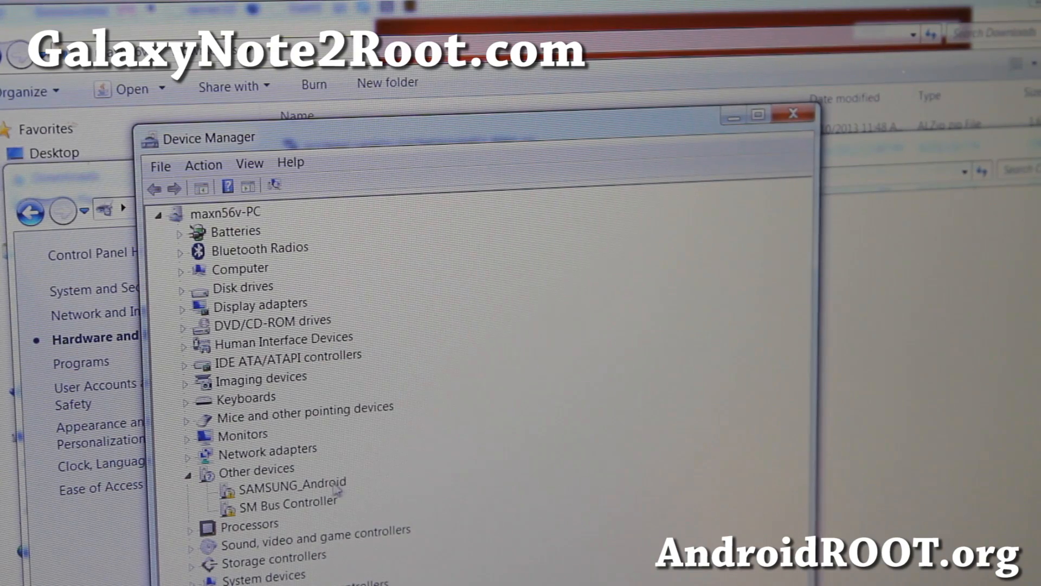
Check the SAMSUNG_Android device has no configured driver, decline the Java updater, and return to Downloads.
{"action": "double_click", "coordinate": [293, 482]}
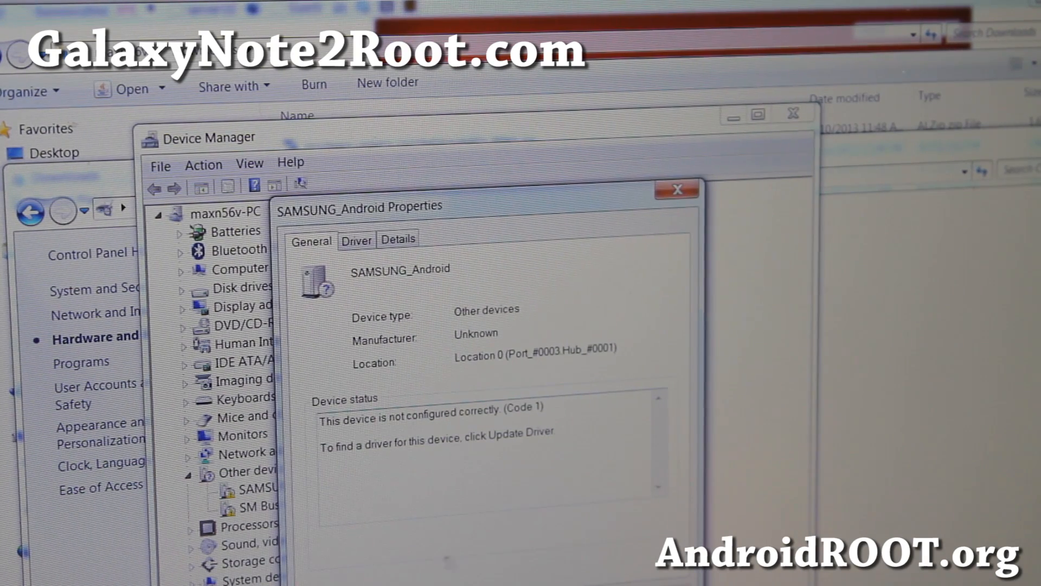
{"action": "left_click", "coordinate": [677, 190]}
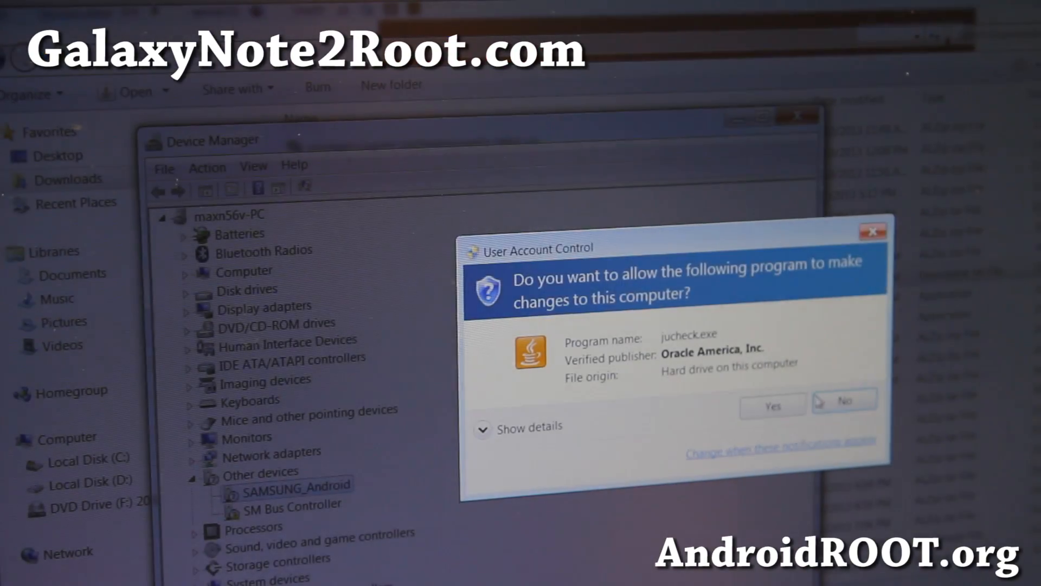
{"action": "left_click", "coordinate": [771, 406]}
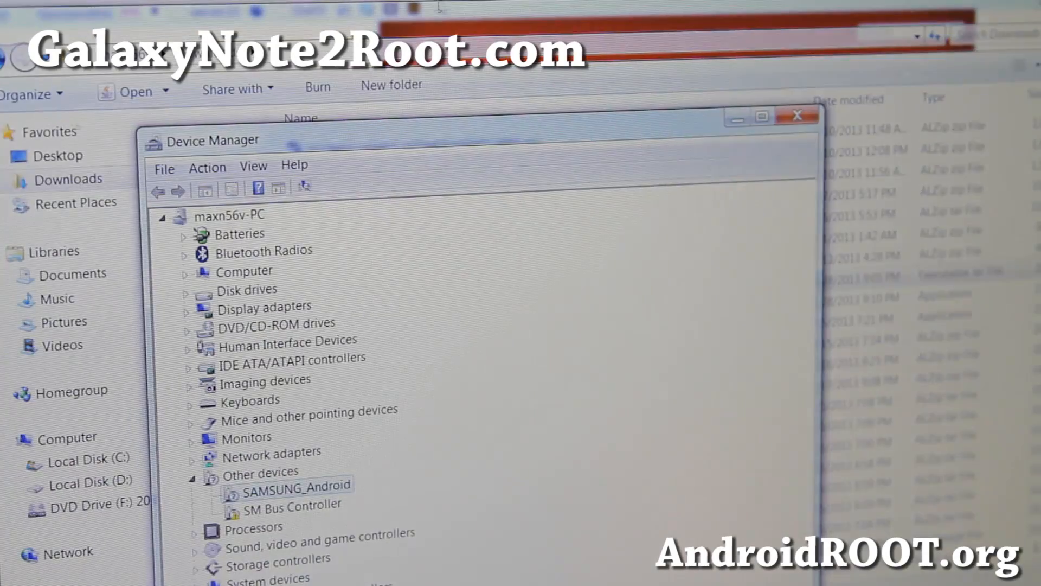
{"action": "left_click", "coordinate": [799, 115]}
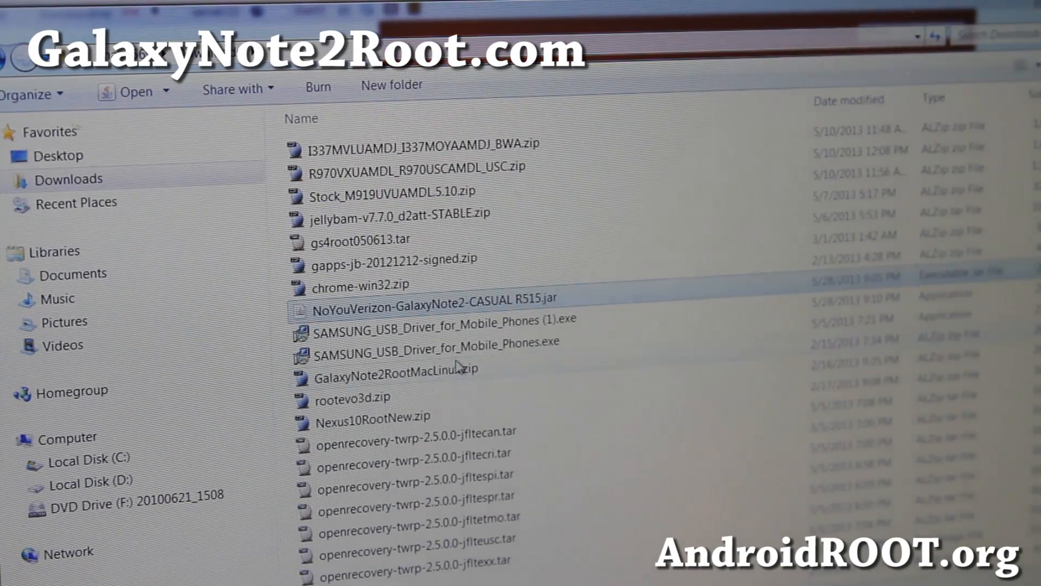
Launch SAMSUNG_USB_Driver_for_Mobile_Phones.exe, allow UAC and agree to reinstall the existing driver.
{"action": "double_click", "coordinate": [438, 341]}
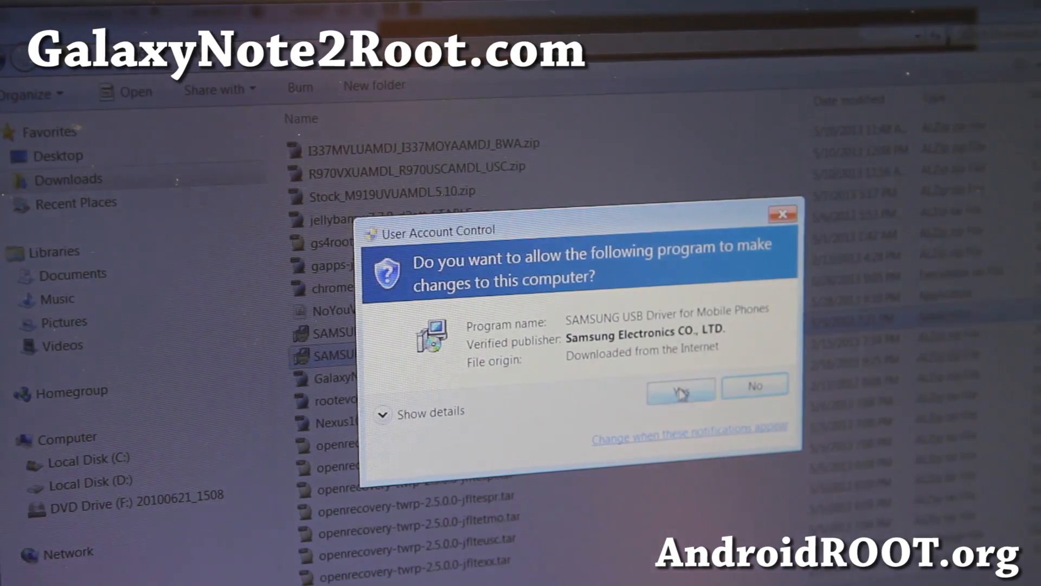
{"action": "left_click", "coordinate": [680, 391]}
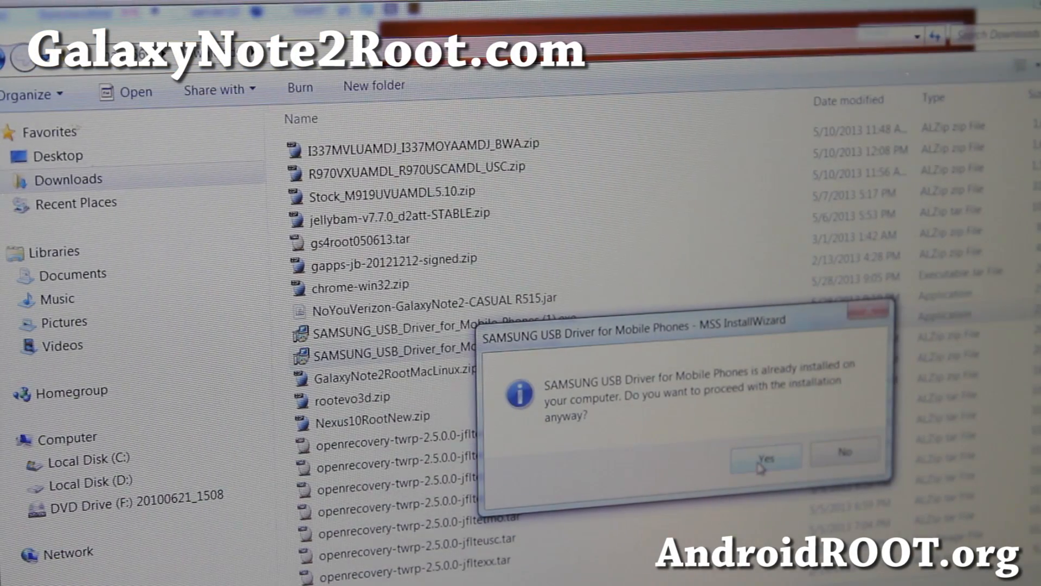
{"action": "left_click", "coordinate": [765, 459]}
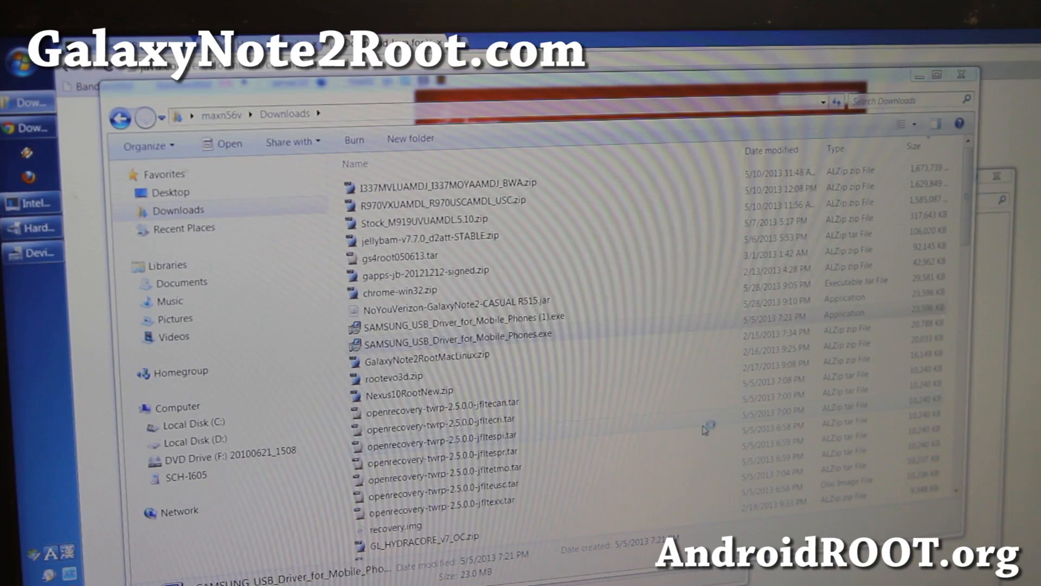
Install driver version 1.5.3.0 with US English and United States, and finish the wizard.
{"action": "double_click", "coordinate": [455, 334]}
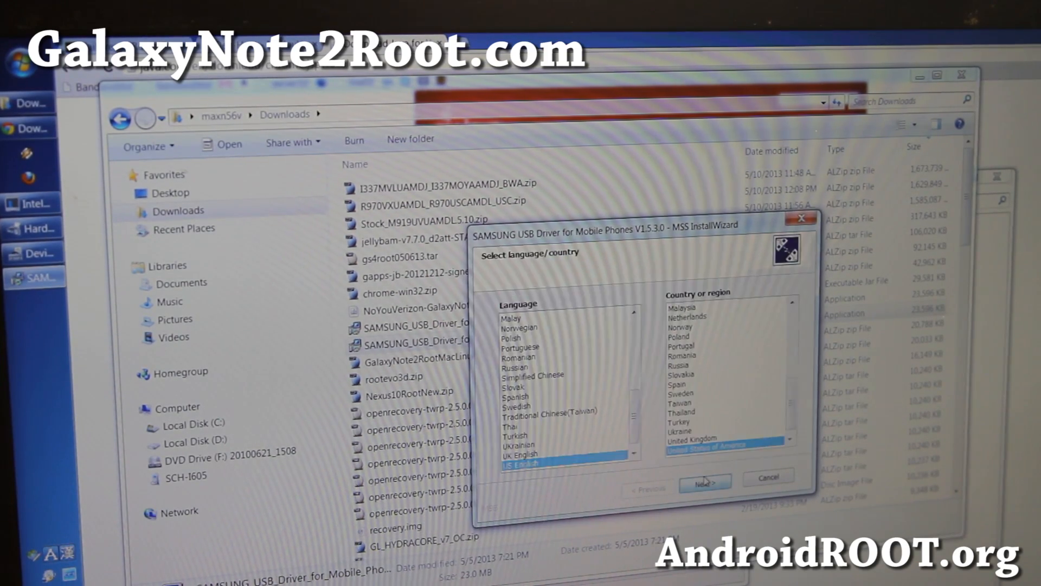
{"action": "left_click", "coordinate": [705, 481]}
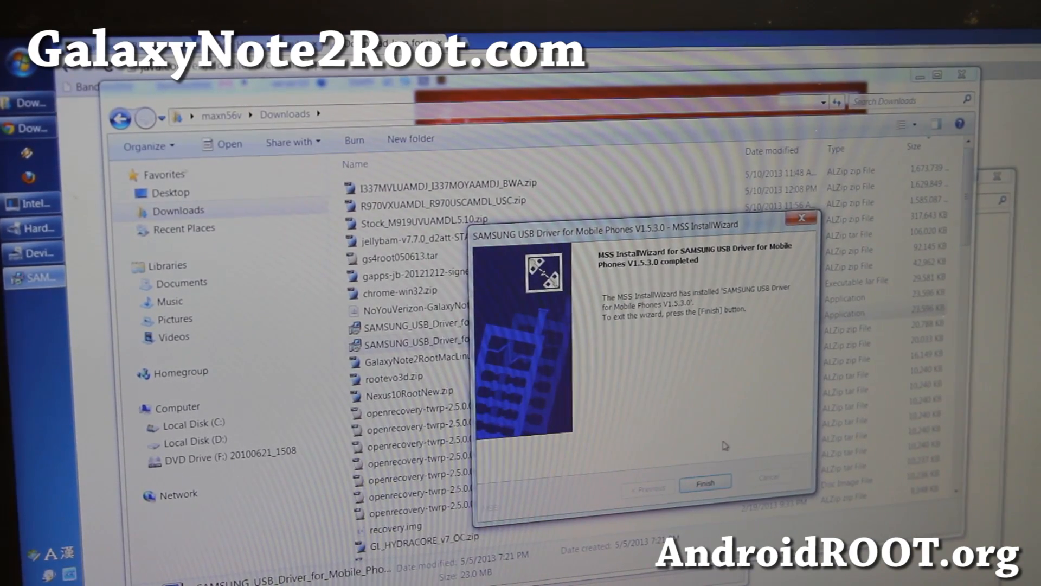
{"action": "left_click", "coordinate": [705, 482]}
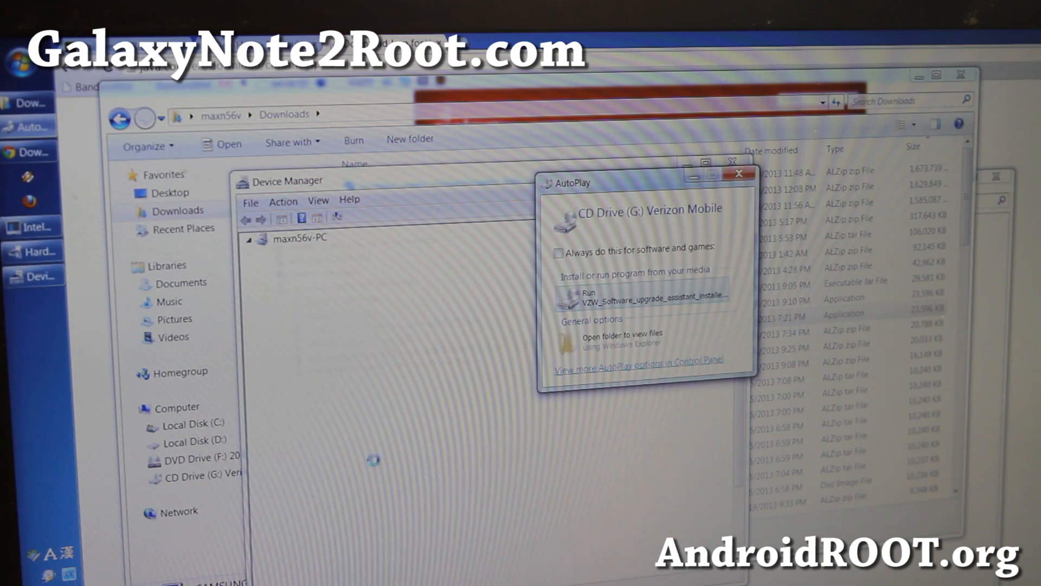
Dismiss the Verizon Mobile AutoPlay prompt and verify SAMSUNG Android ADB Interface appears under SAMSUNG Android Phone.
{"action": "left_click", "coordinate": [253, 238]}
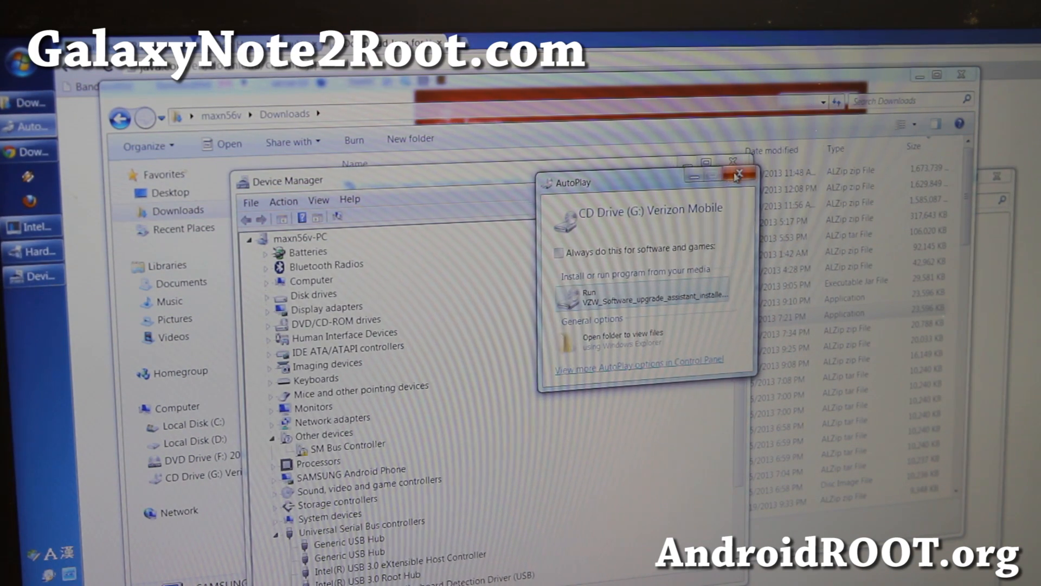
{"action": "left_click", "coordinate": [739, 174]}
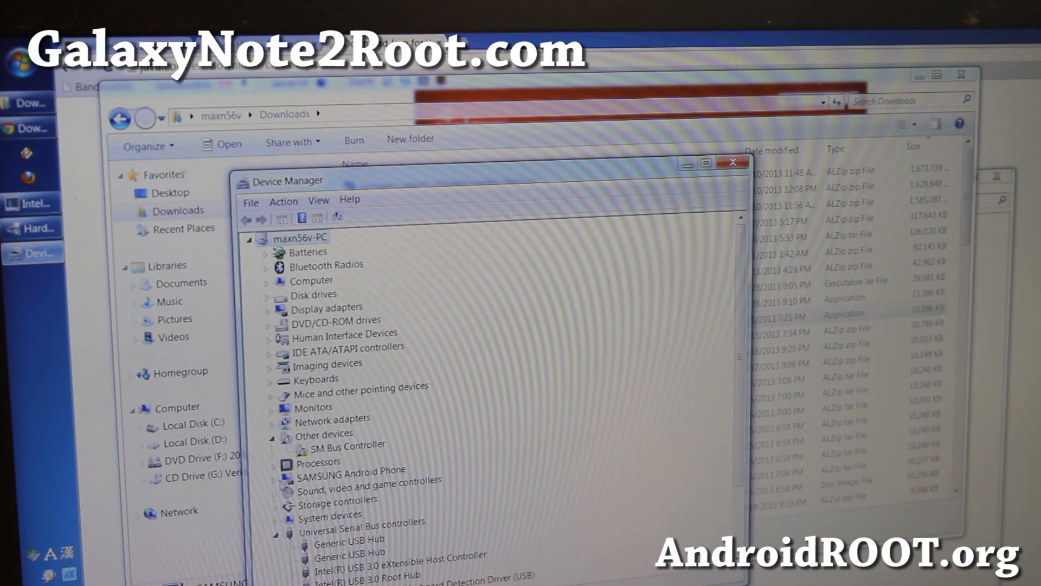
{"action": "left_click", "coordinate": [272, 469]}
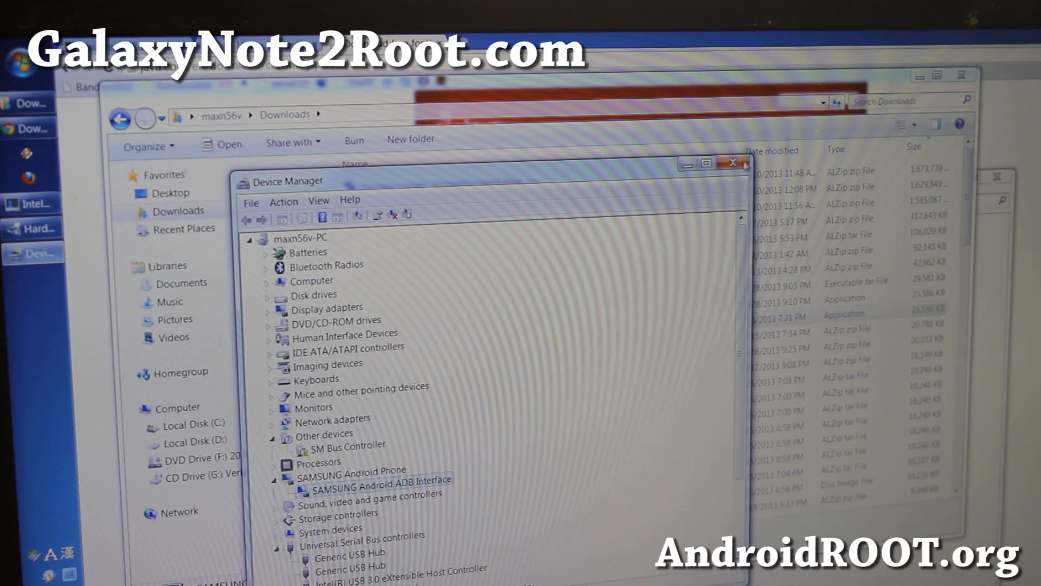
{"action": "left_click", "coordinate": [733, 162]}
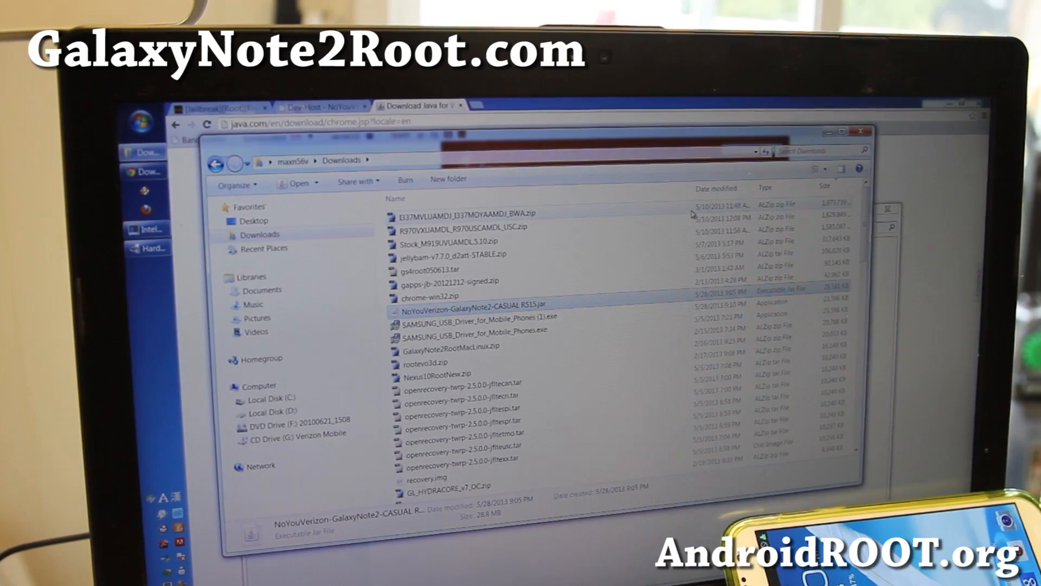
{"action": "mouse_move", "coordinate": [501, 309]}
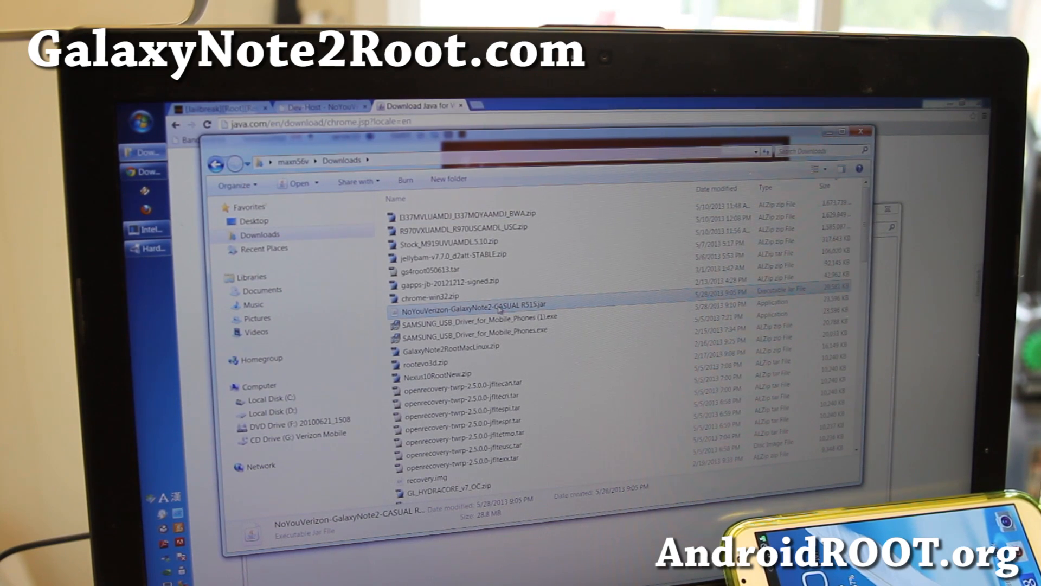
Run NoYouVerizon-GalaxyNote2-CASUAL R515.jar, choose Do It and confirm the Are you sure? warning to reboot into download mode.
{"action": "double_click", "coordinate": [479, 310]}
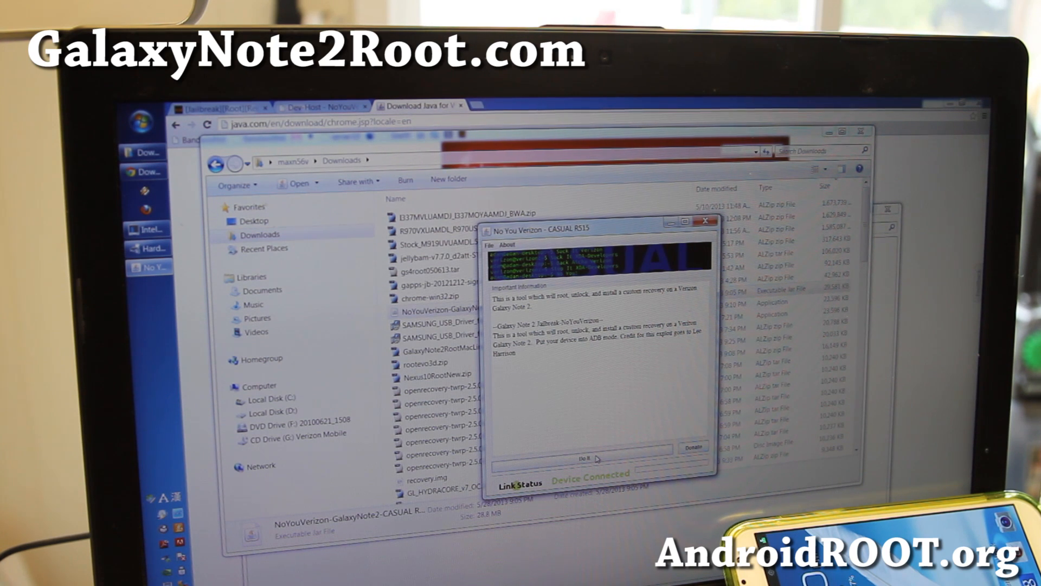
{"action": "left_click", "coordinate": [583, 458]}
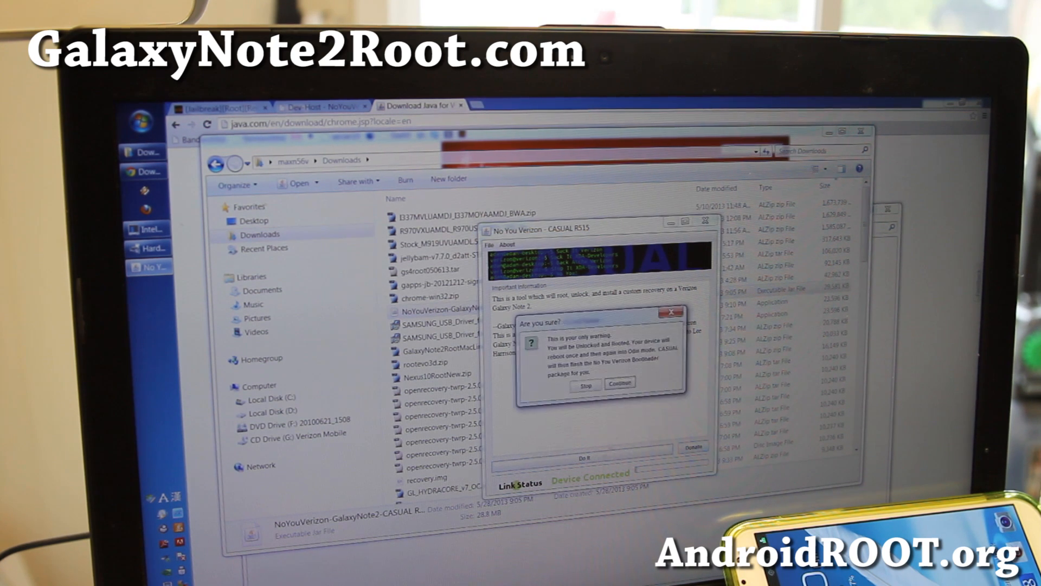
{"action": "left_click", "coordinate": [618, 383]}
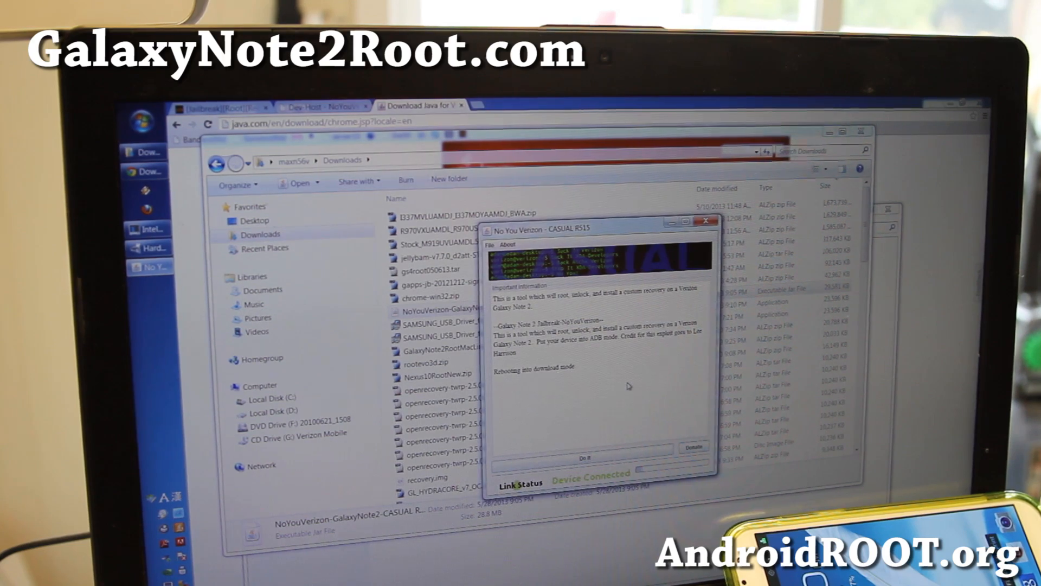